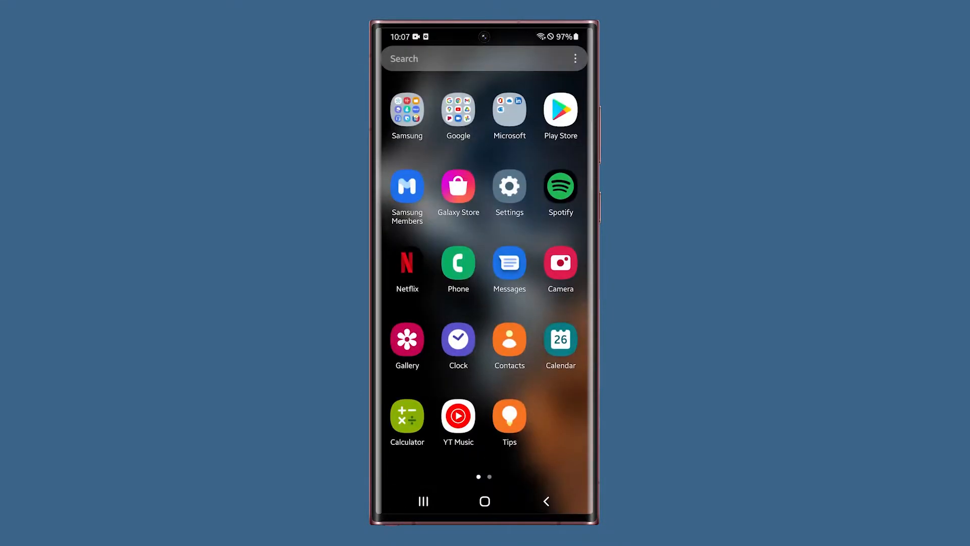
Reach the Fingerprints intro screen through Biometrics and security in Settings
scroll("left", 3)
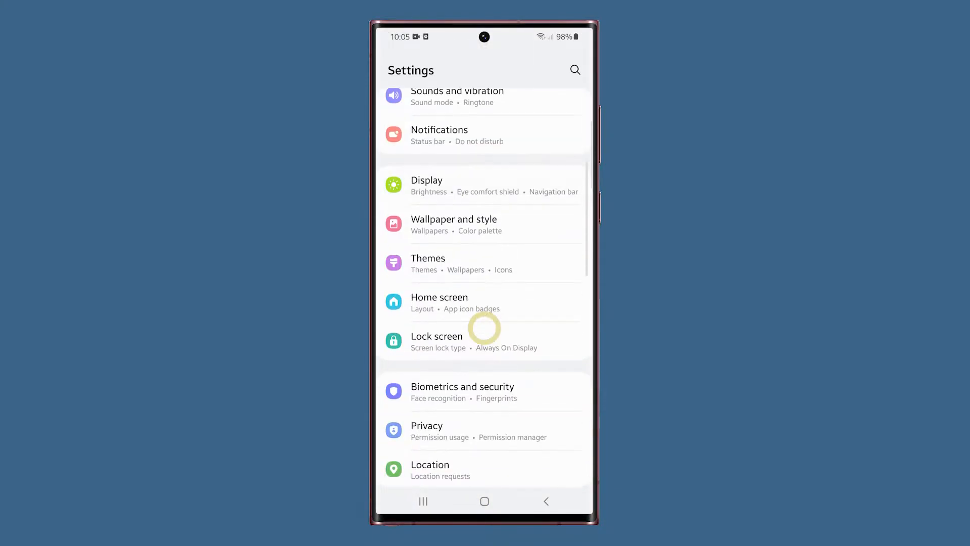
left_click(462, 390)
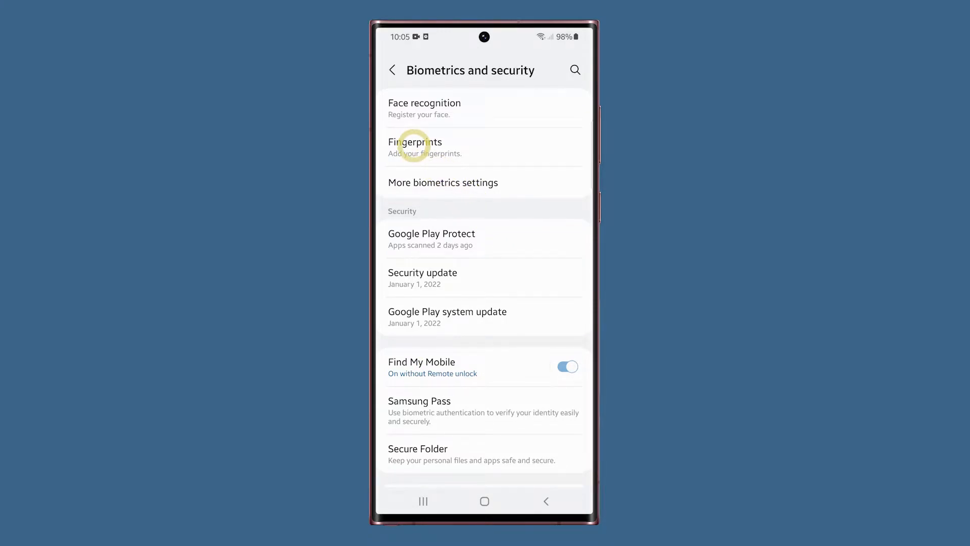
left_click(415, 147)
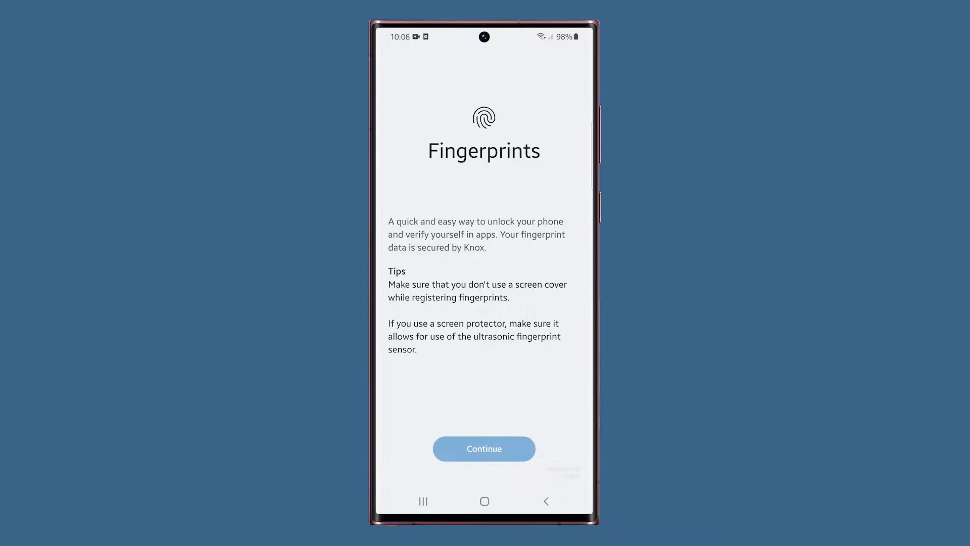
Continue past the intro to the fingertip scanning instructions
left_click(484, 448)
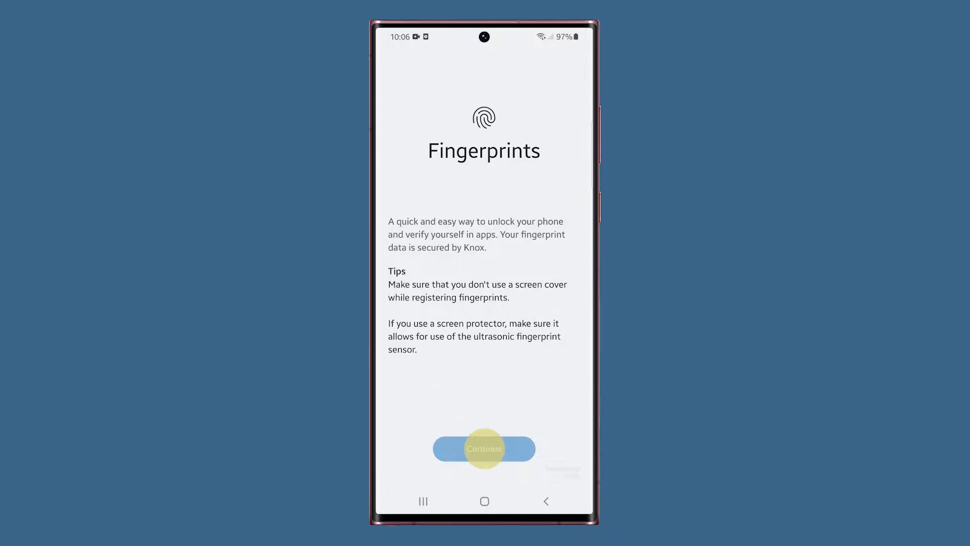
left_click(484, 449)
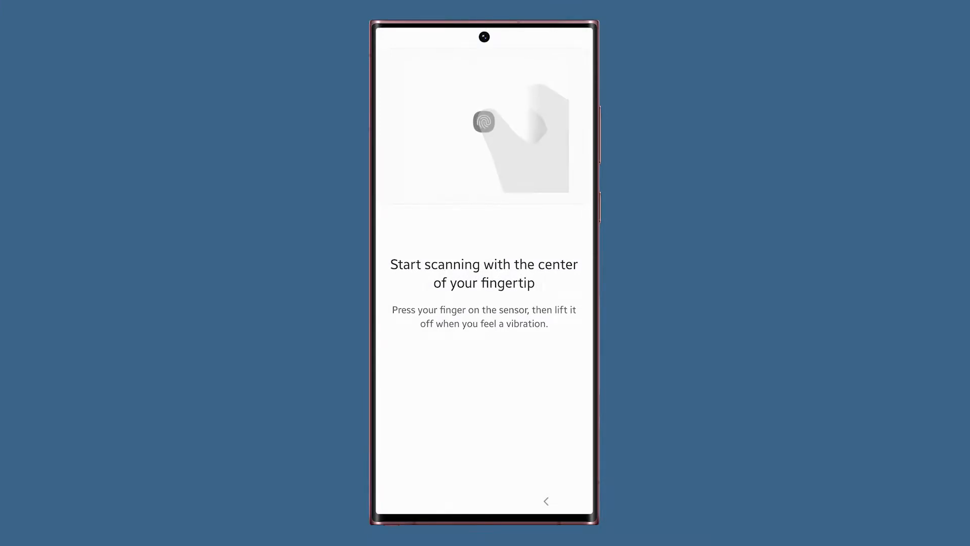
Press the fingertip on the sensor repeatedly until the scan reaches 100% and registers
left_click(484, 123)
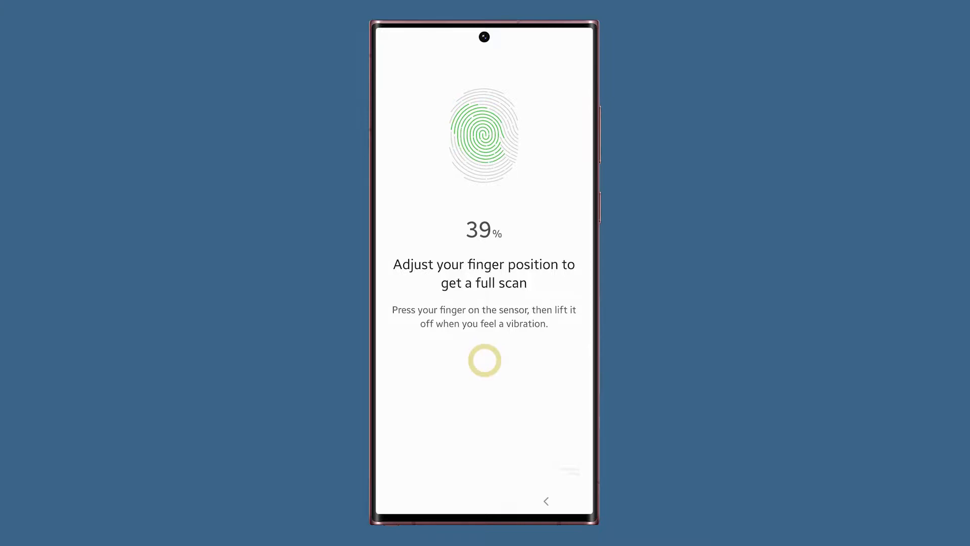
left_click(484, 359)
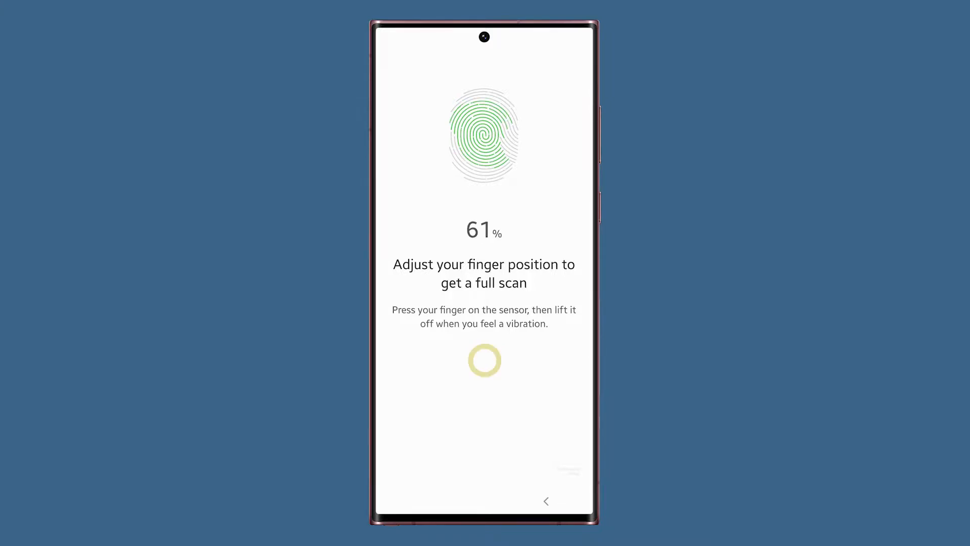
left_click(484, 360)
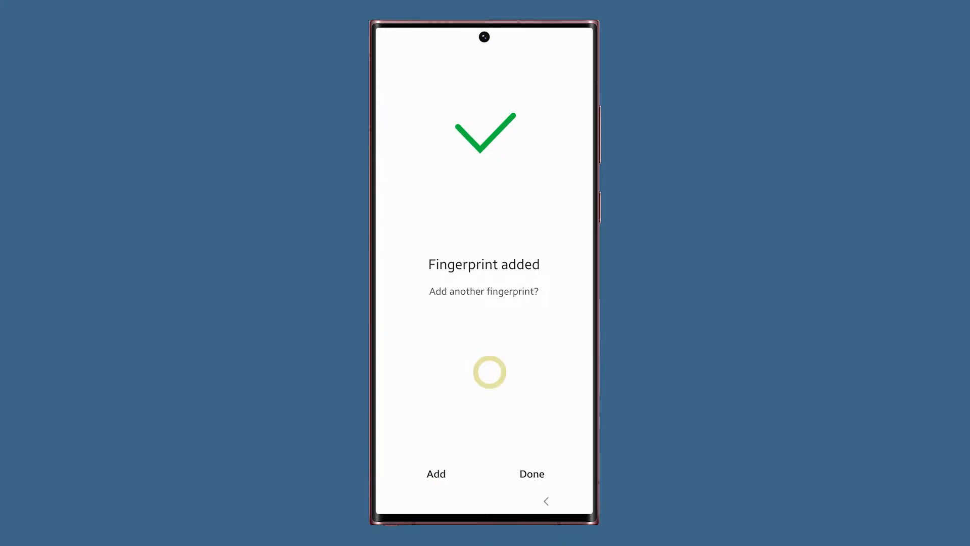
Finish with Done and go back to Biometrics and security showing 1 fingerprint added
left_click(531, 473)
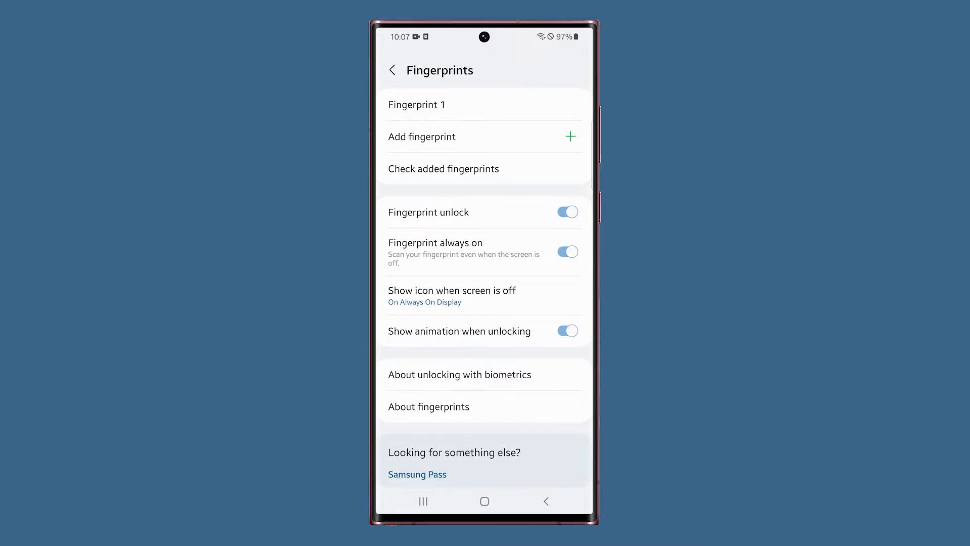
left_click(393, 70)
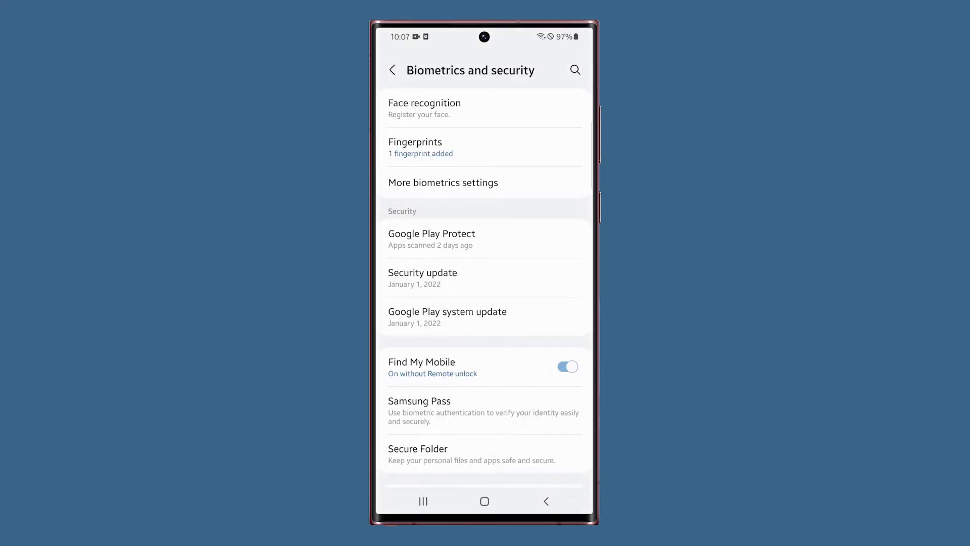